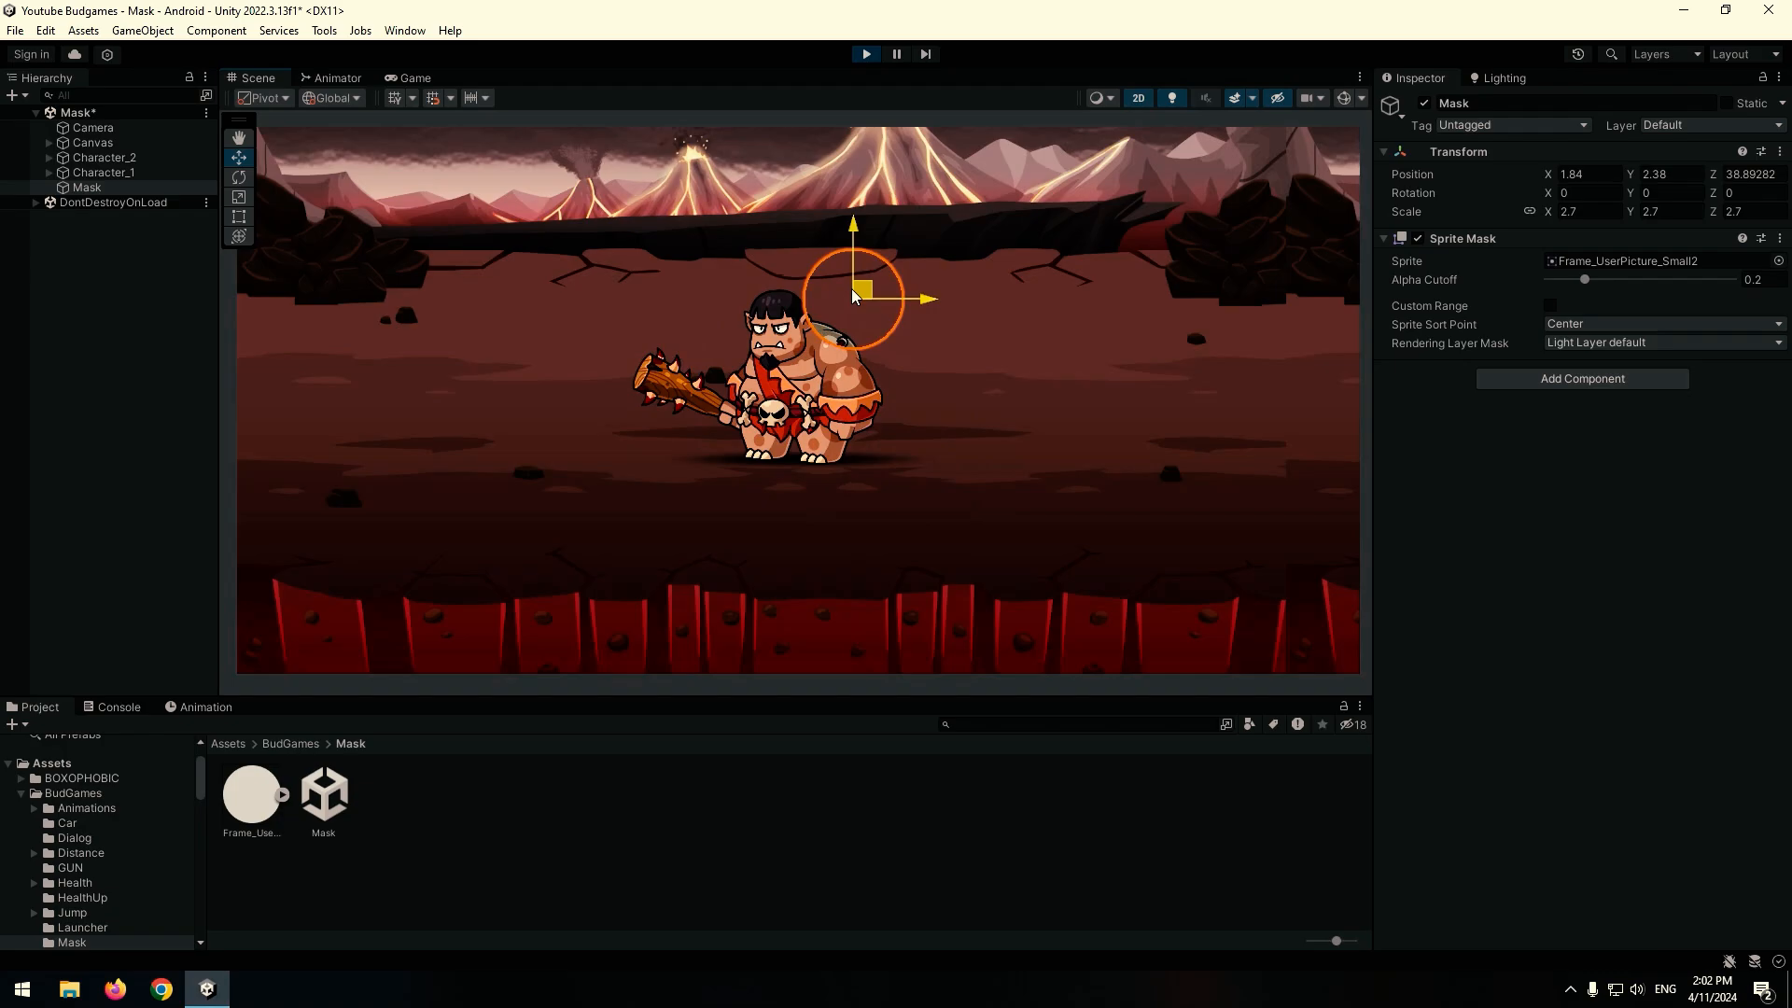
- Search the Mask object's Add Component list for 'spri' to find Sprite Mask
click(103, 173)
text(spri)
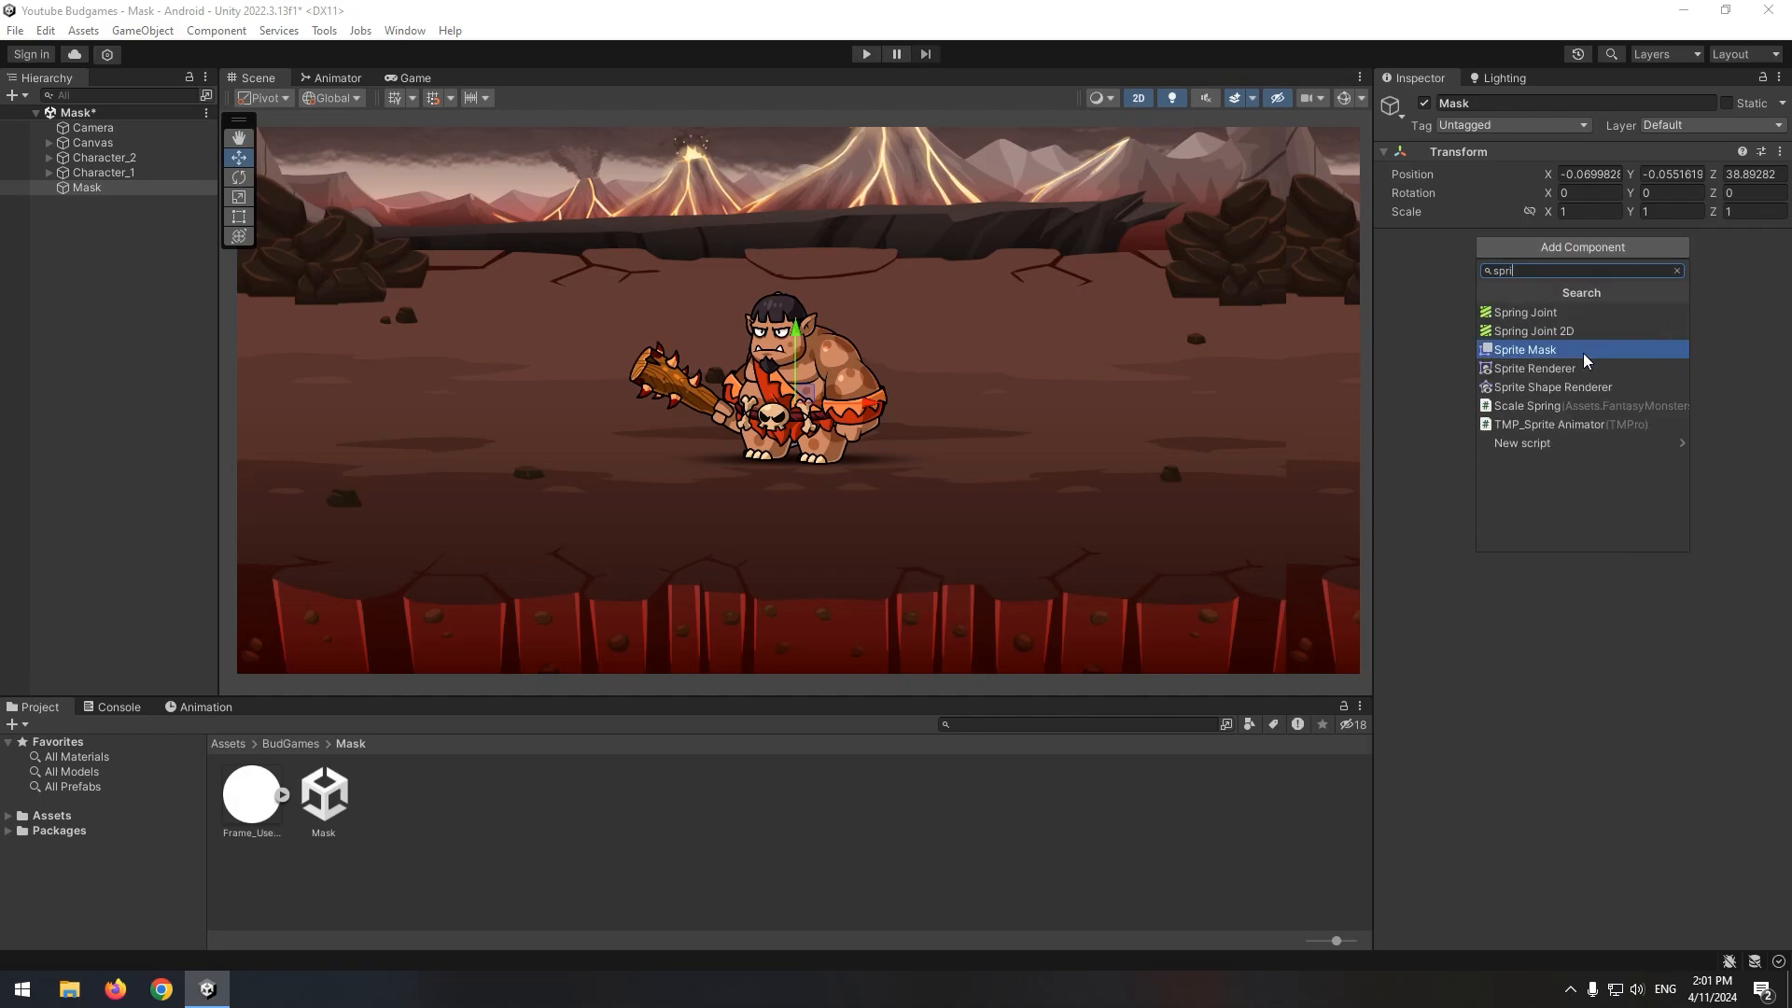
- Add a Sprite Mask using Frame_UserPicture_Small2, scaled to about 3 and moved over the club
click(1523, 349)
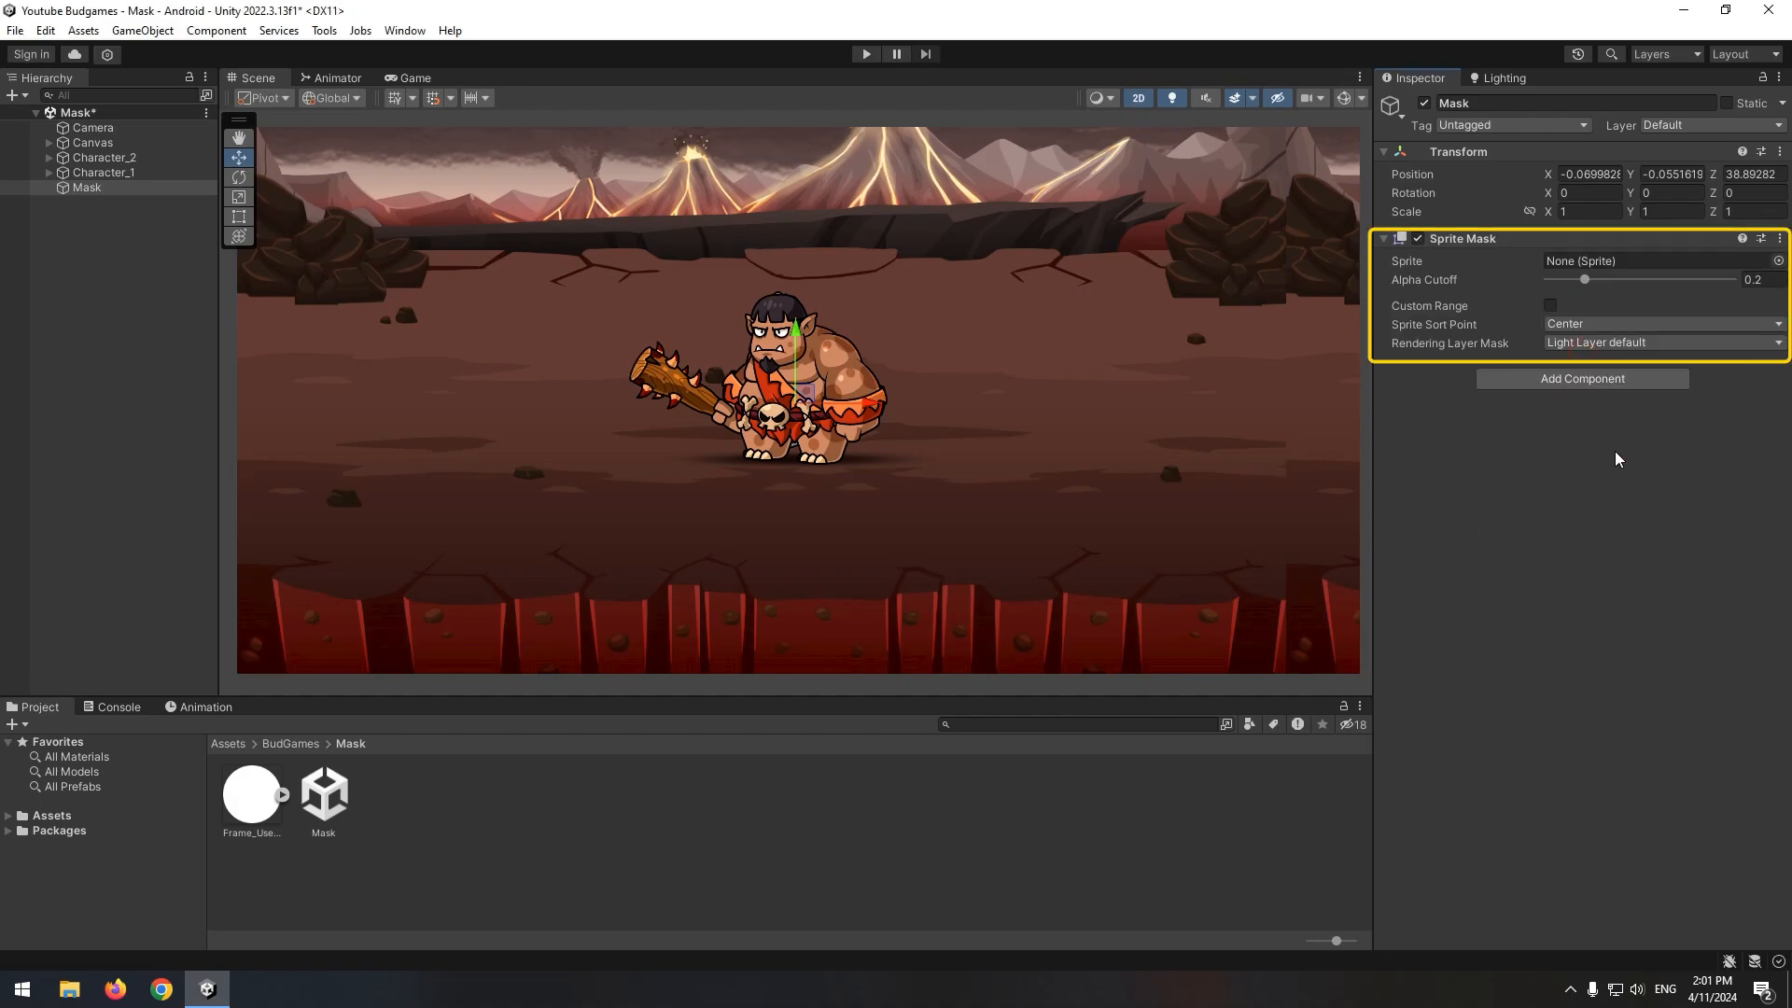
click(1657, 261)
text(2.7)
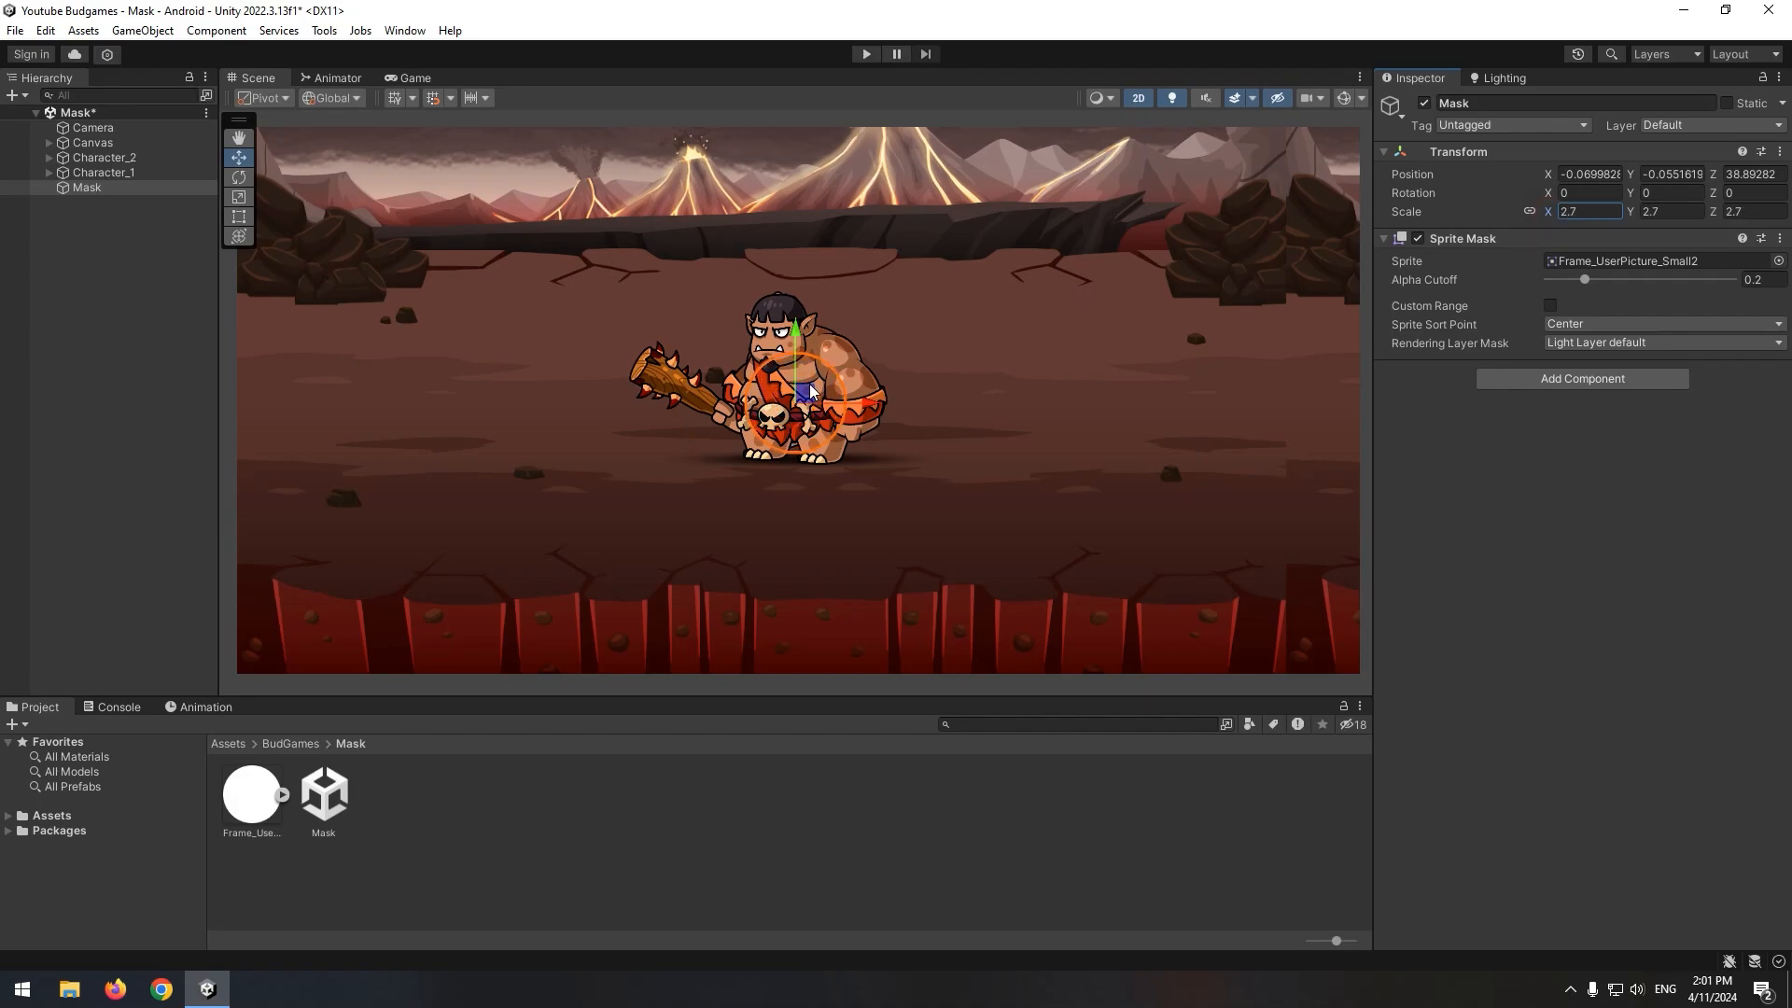
click(865, 54)
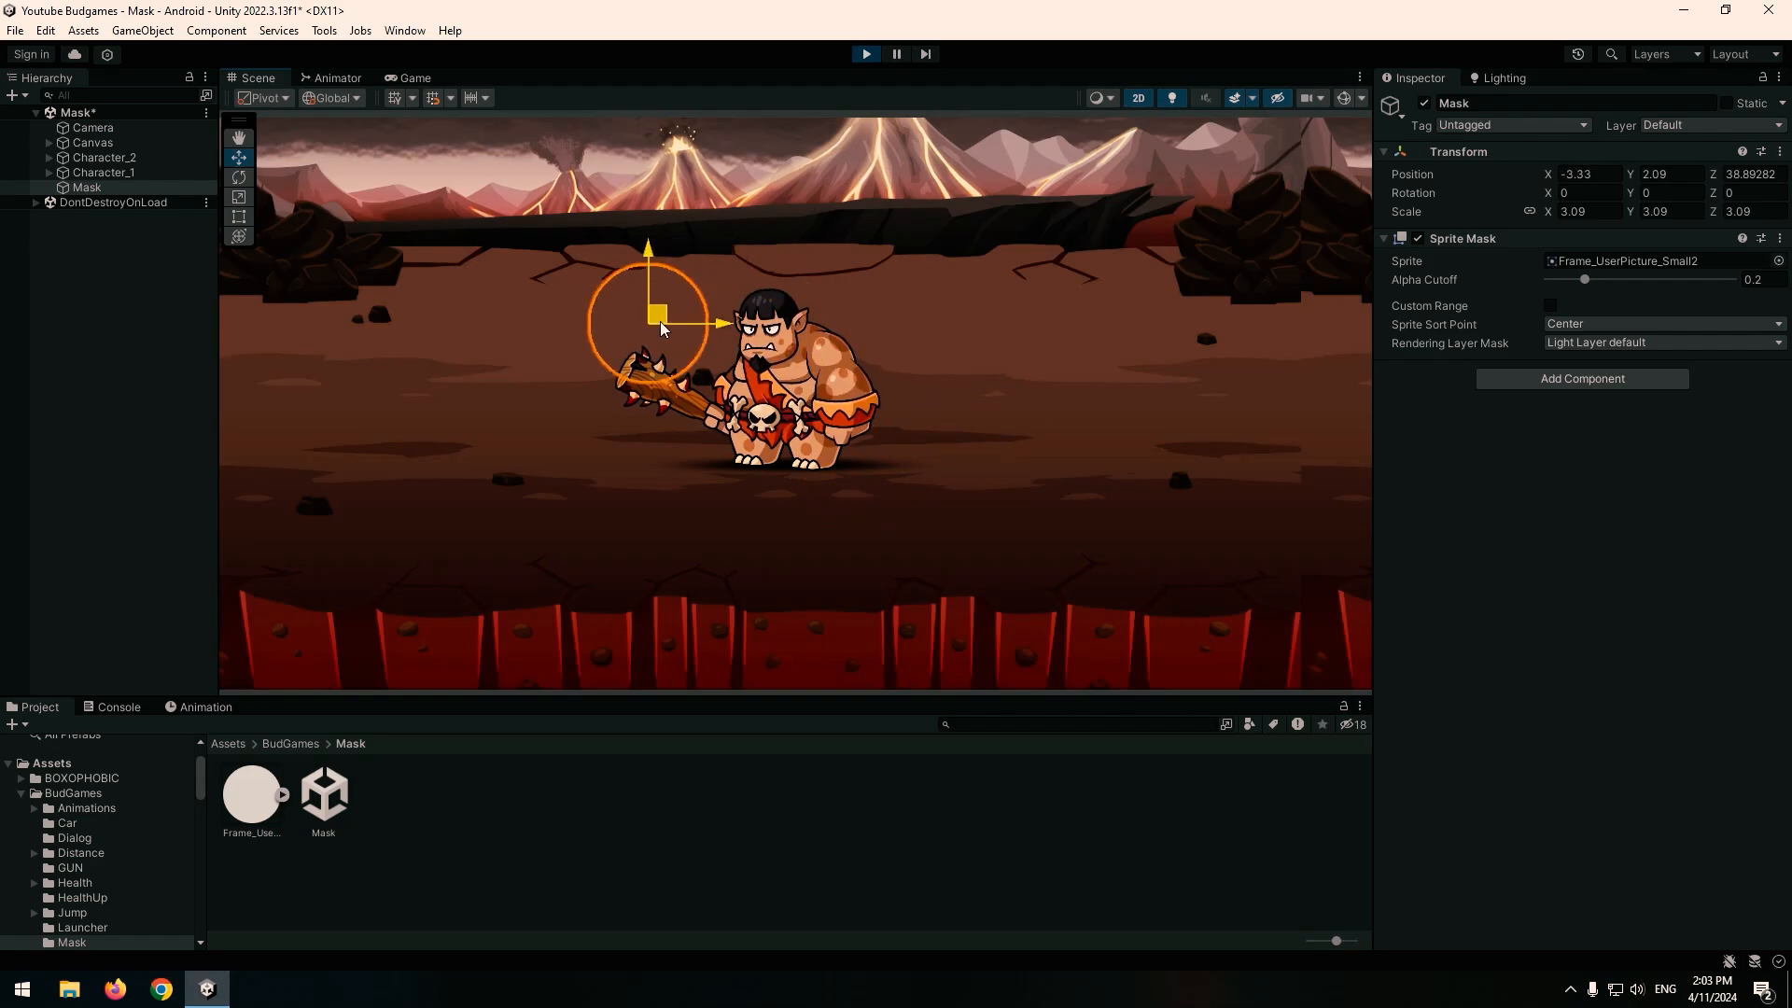
- Expand Character_2 and select its Body, Head, arm, leg and Shadow sprite parts
click(106, 173)
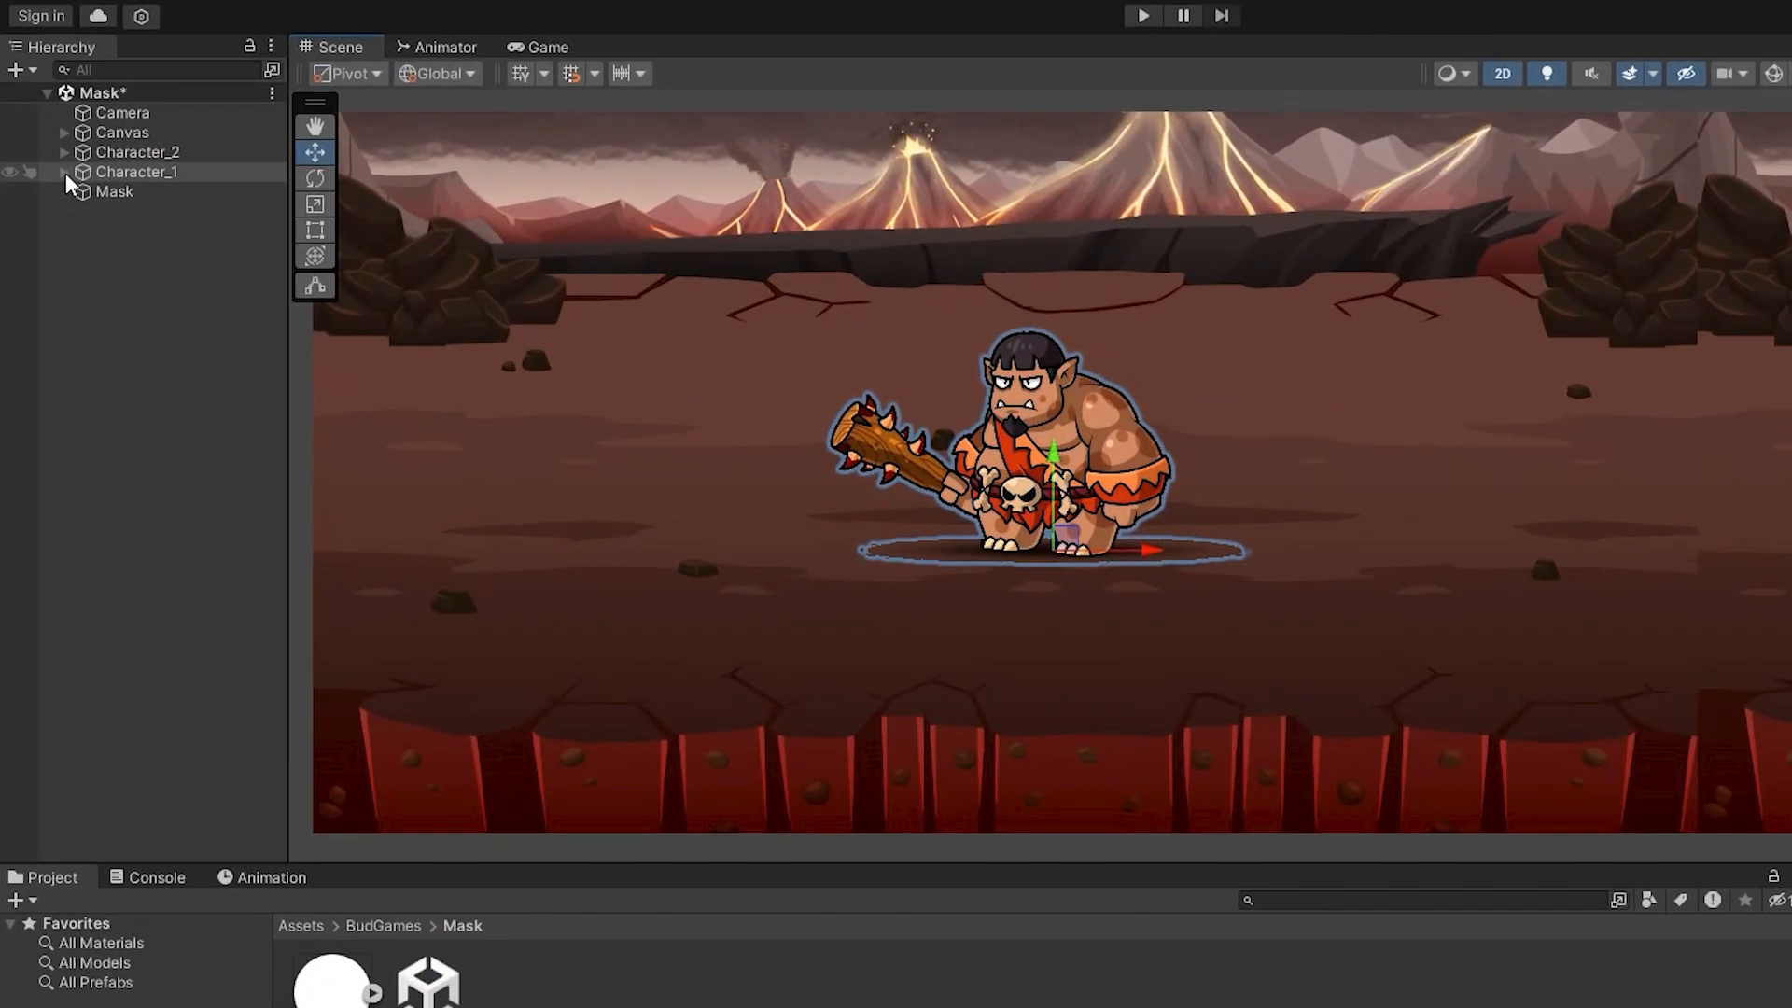
click(66, 171)
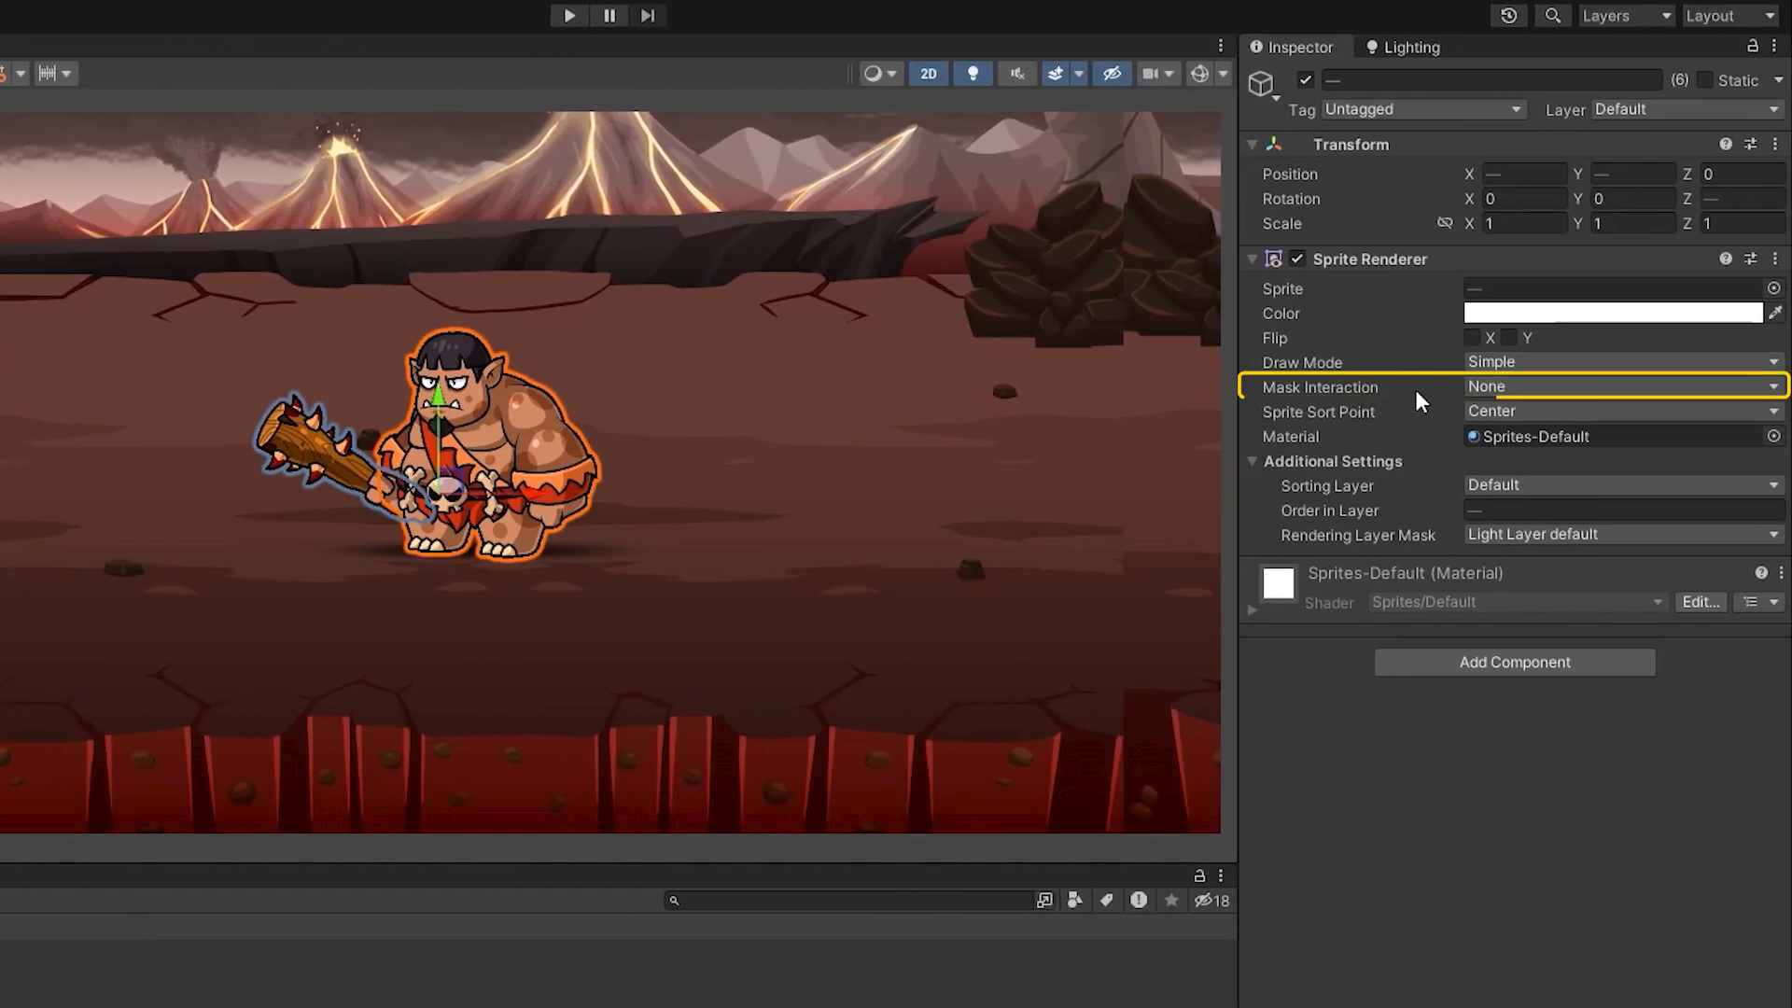
click(1619, 387)
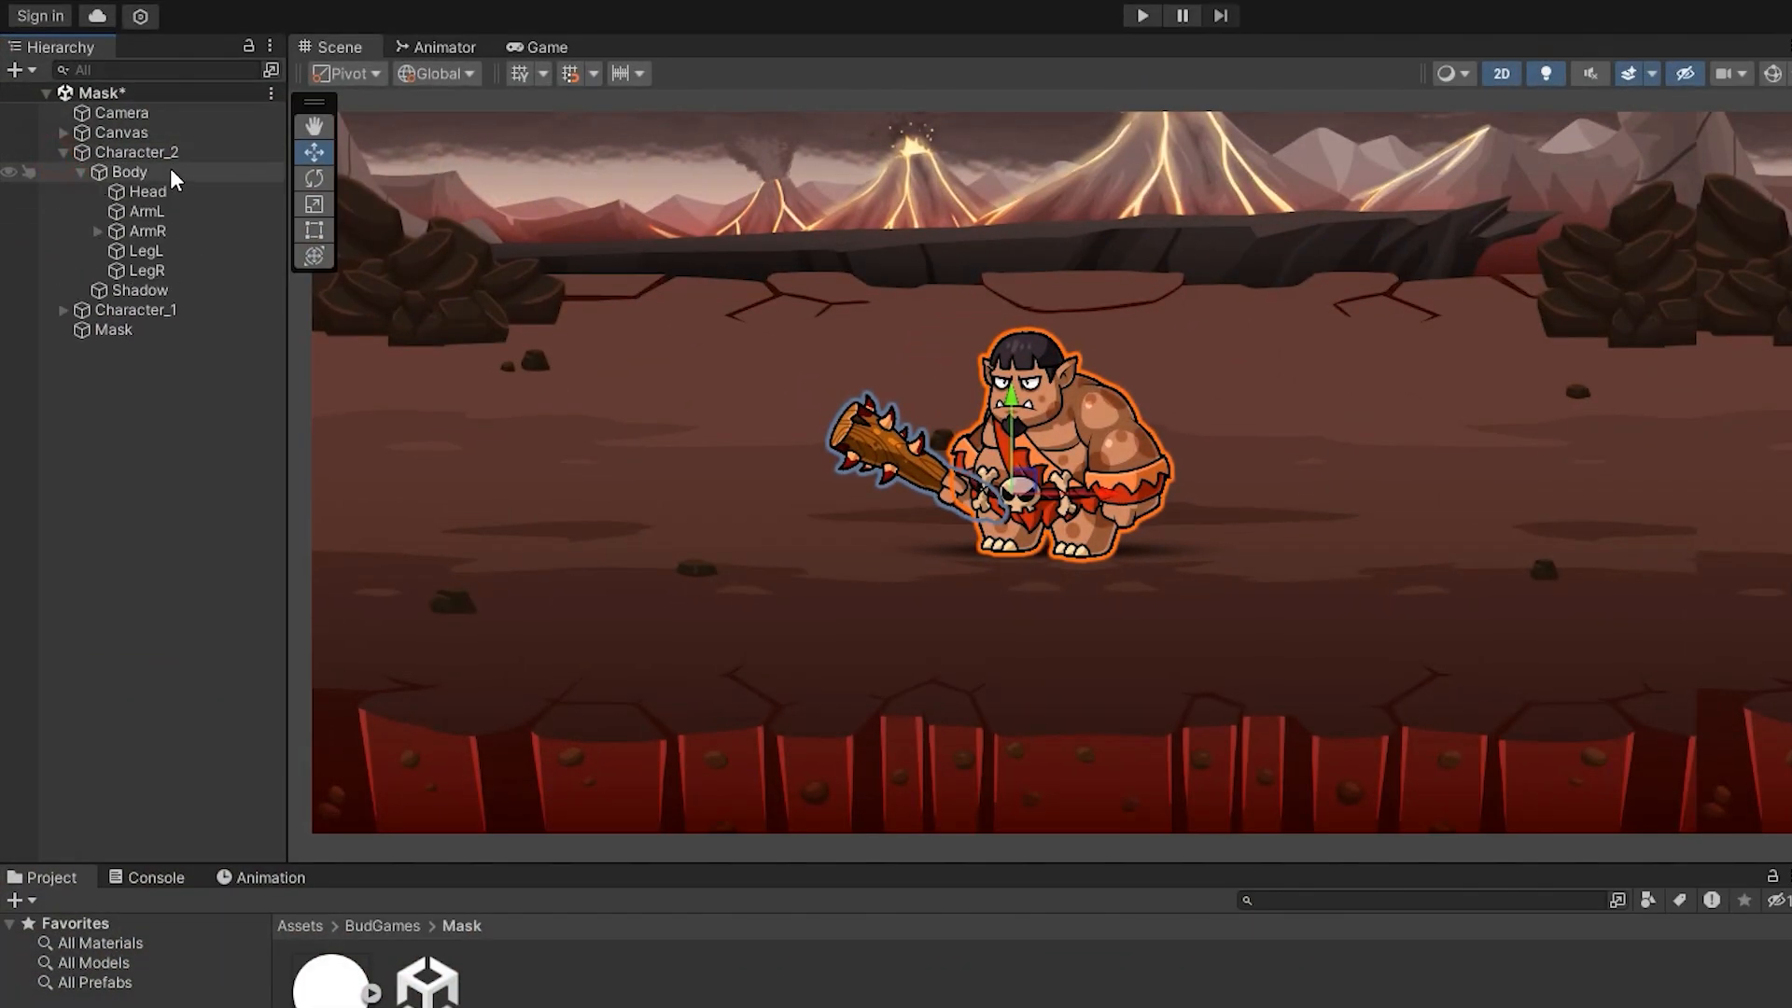
- Set the six selected sprites' Mask Interaction to Visible Inside Mask
click(128, 171)
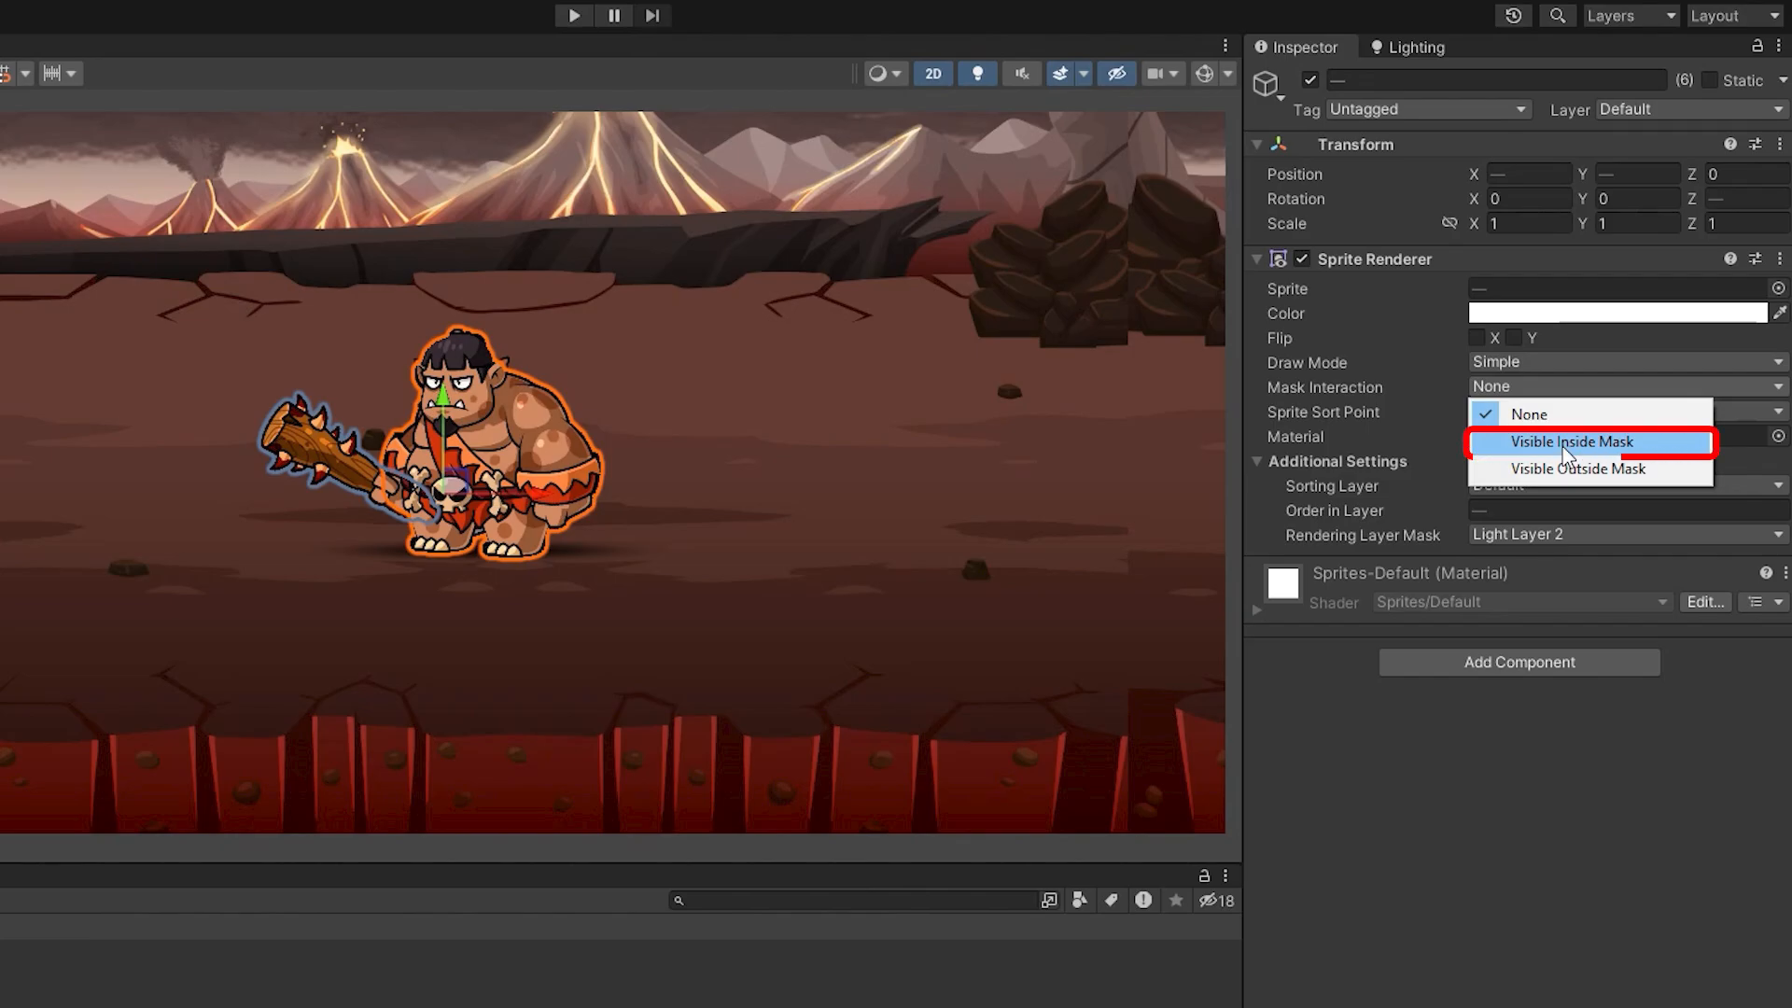
click(1577, 442)
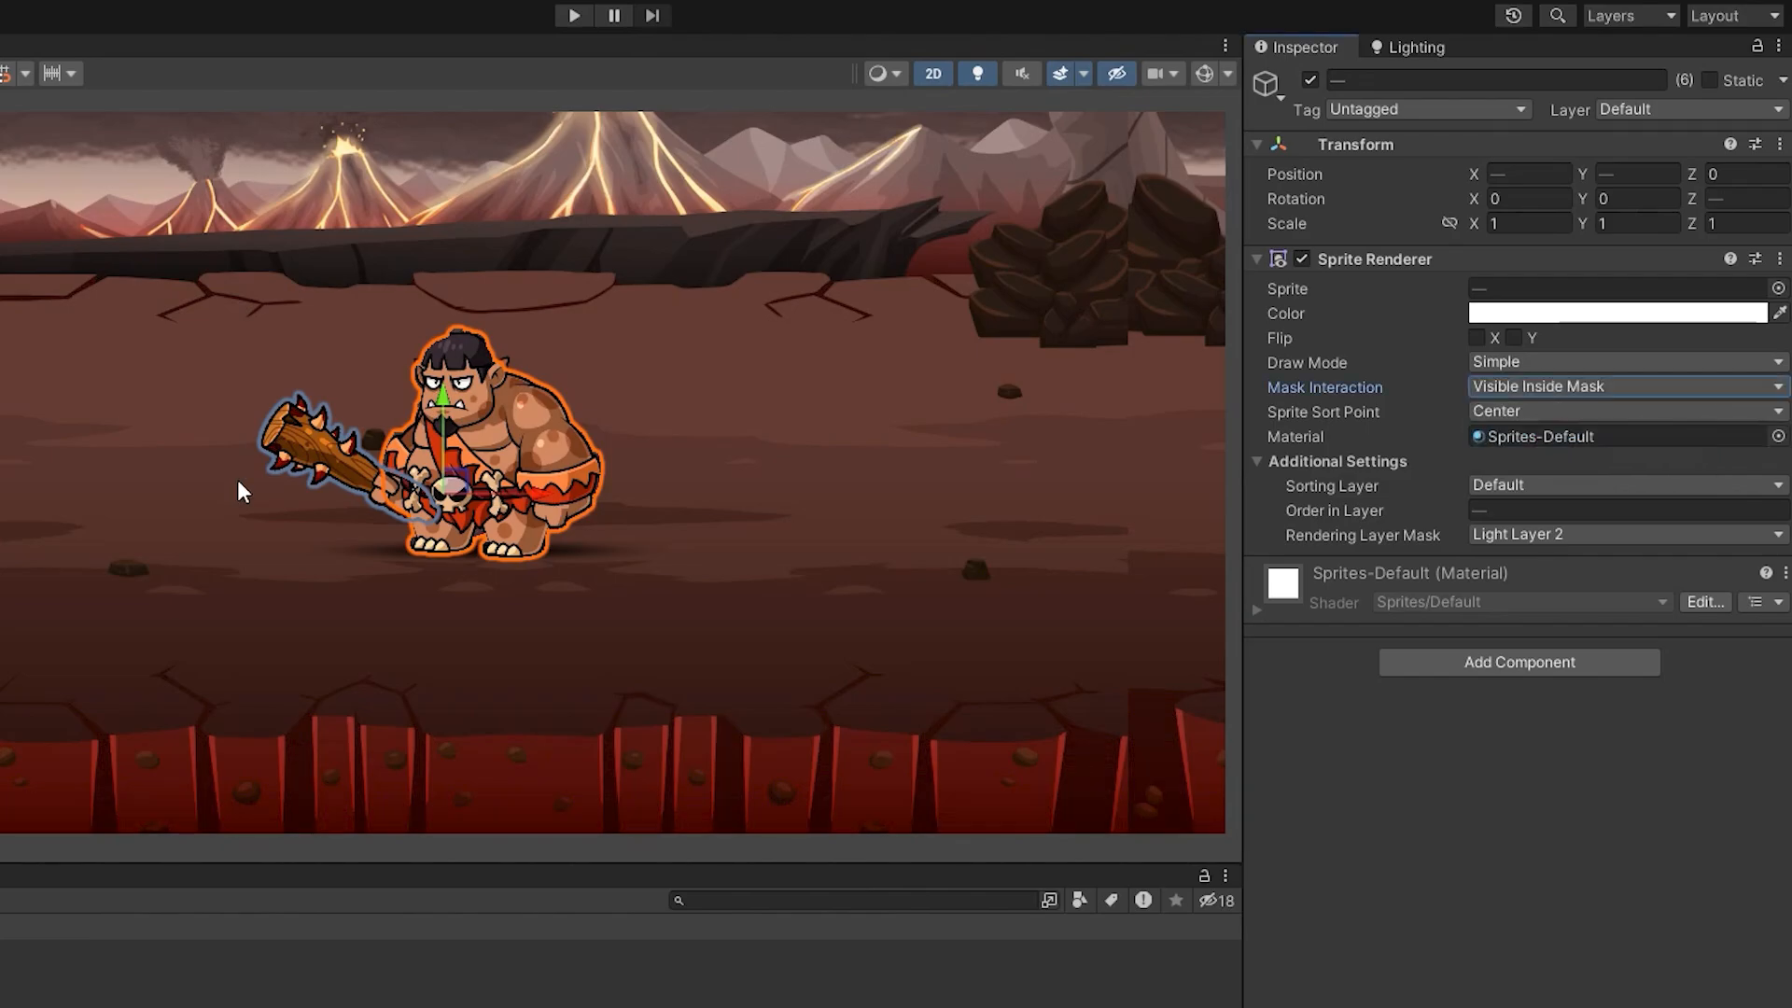